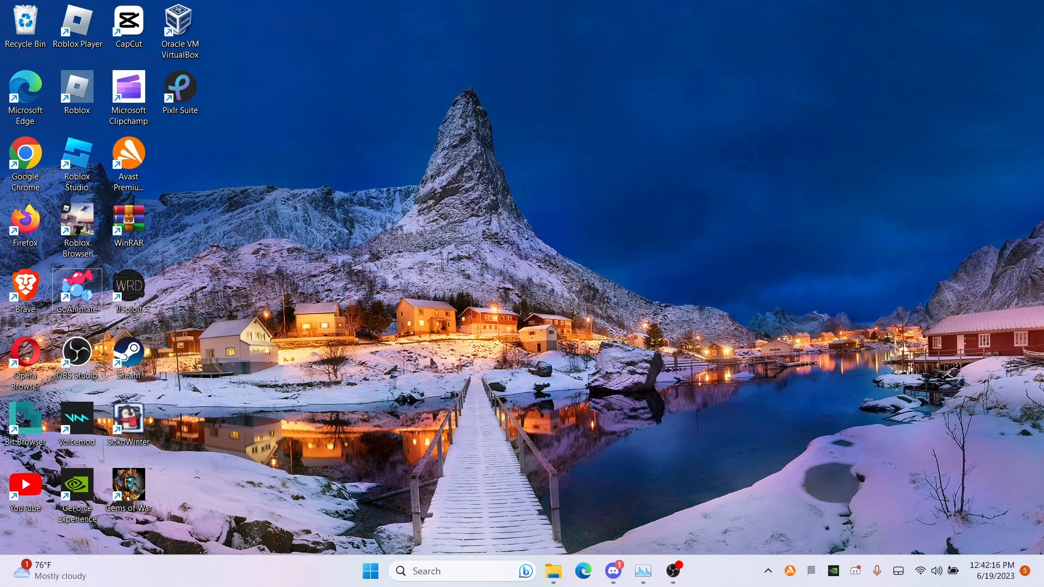
# Launch JJSploit from its desktop shortcut
pyautogui.click(790, 571)
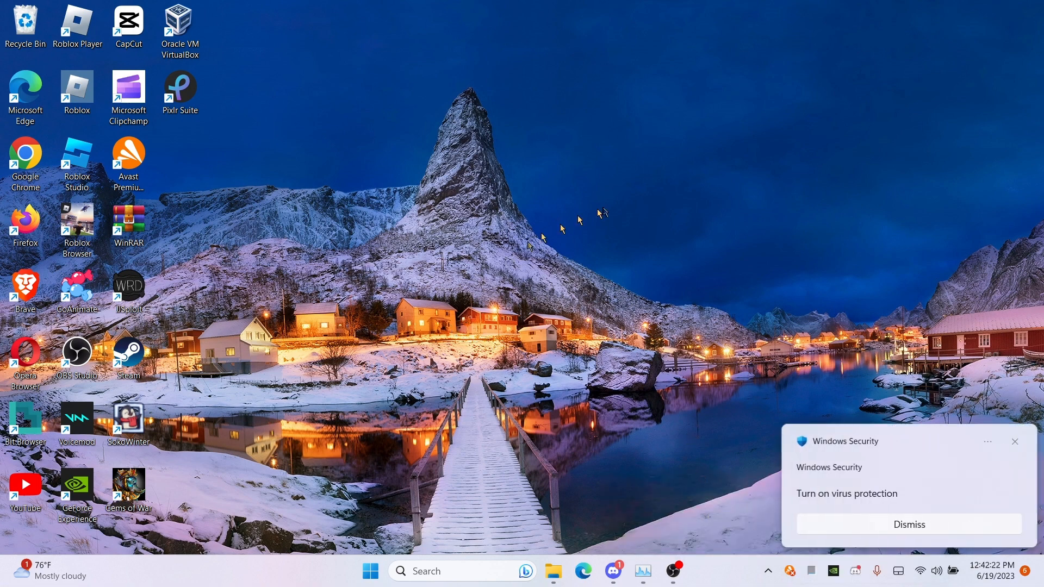
pyautogui.moveTo(940, 518)
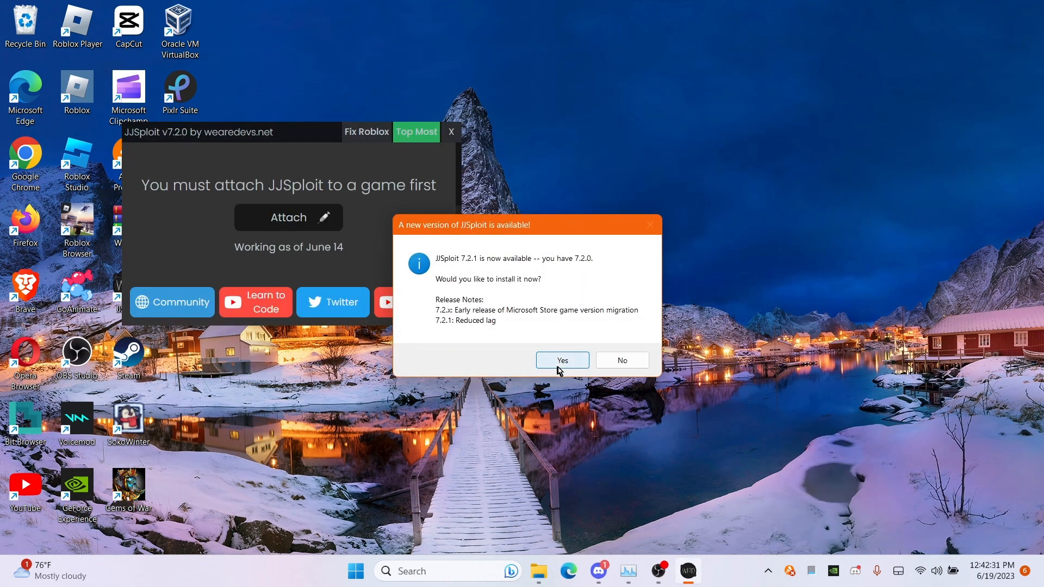
# Accept the JJSploit new-version notice with Yes
pyautogui.click(622, 360)
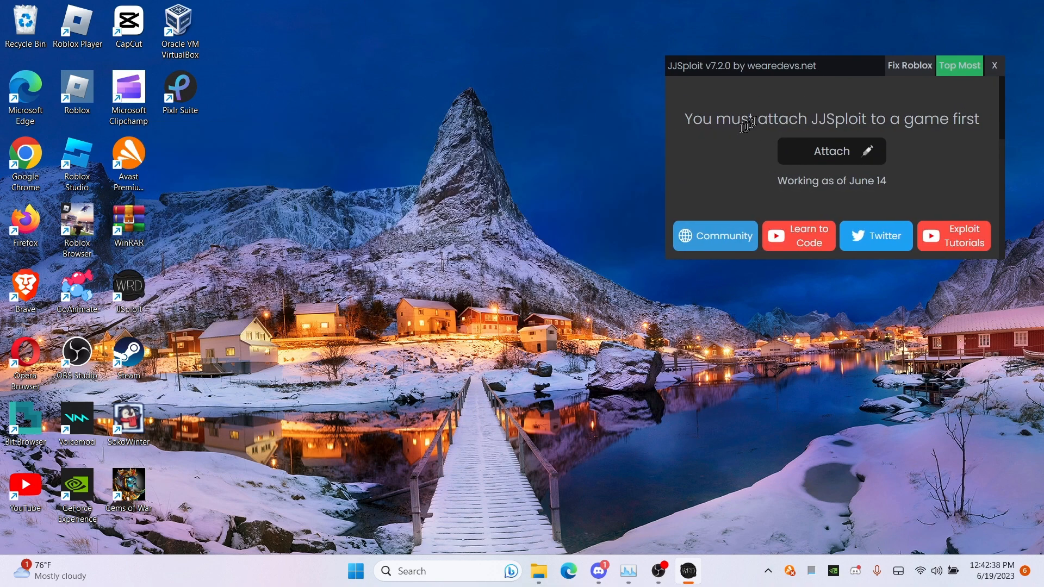
pyautogui.moveTo(679, 160)
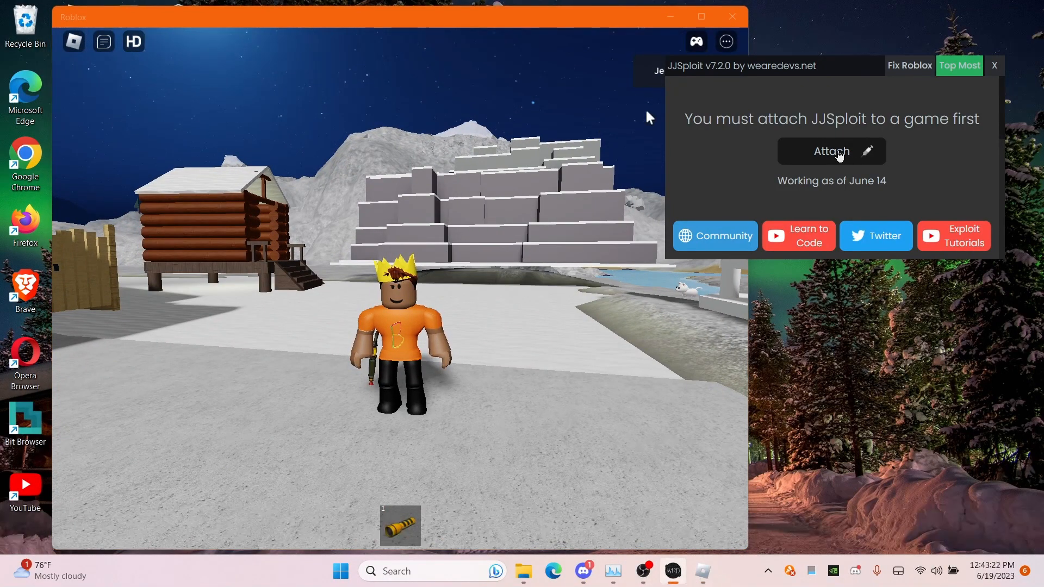
# Attach JJSploit to Roblox and set Walk Speed to 200
pyautogui.click(832, 151)
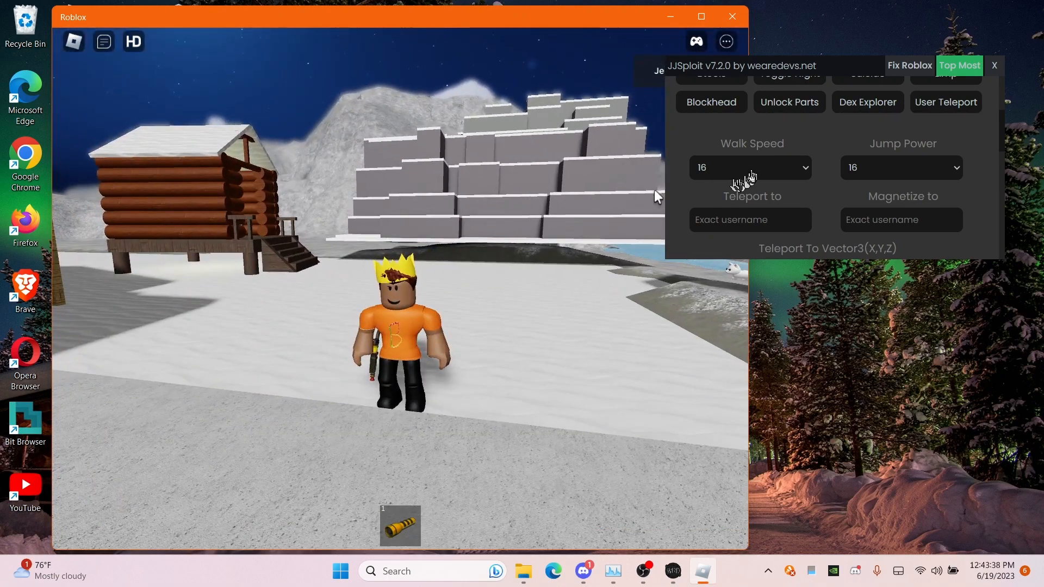
pyautogui.click(750, 167)
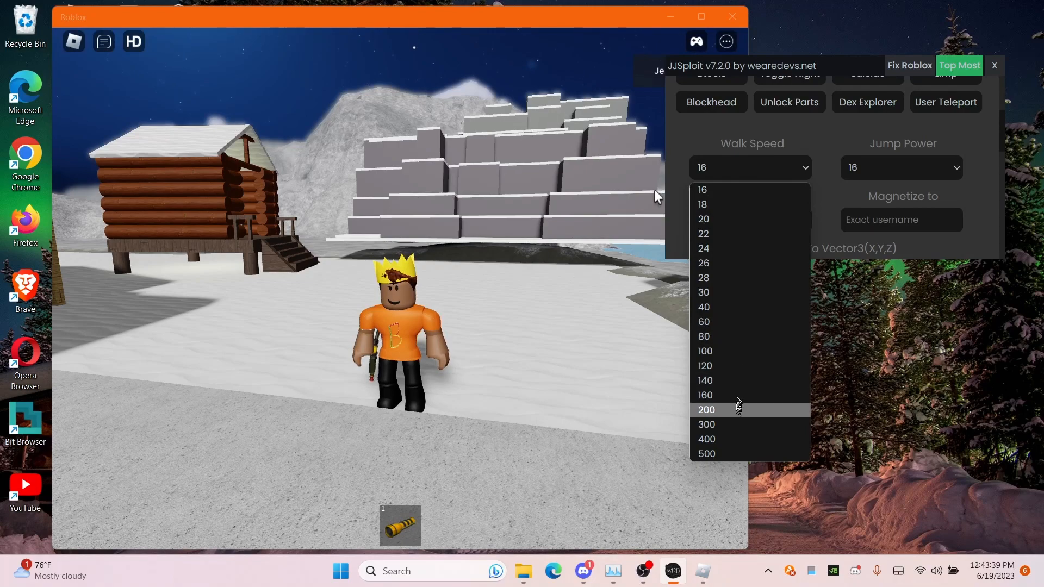
pyautogui.click(707, 410)
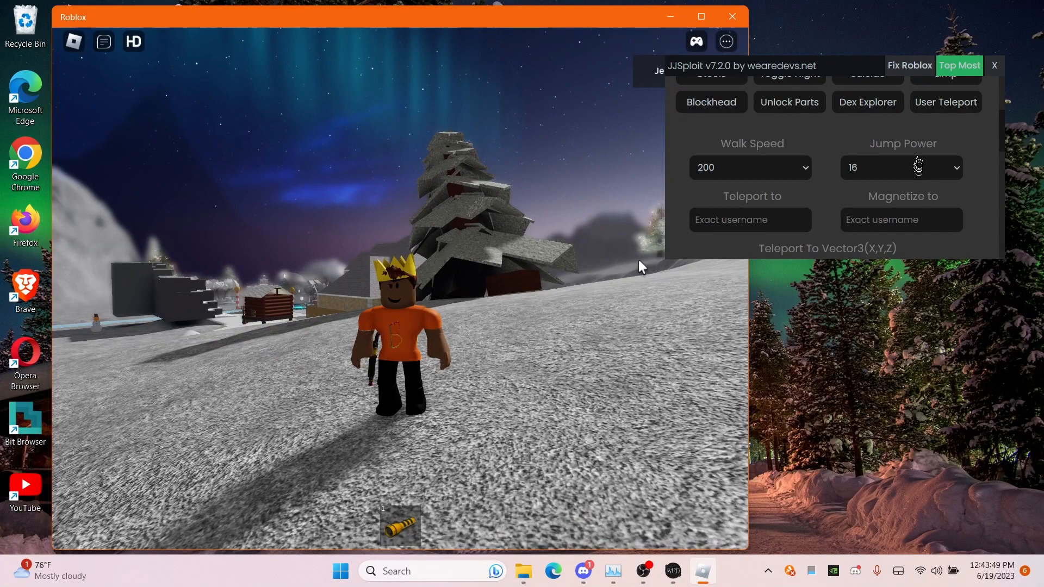
pyautogui.click(902, 168)
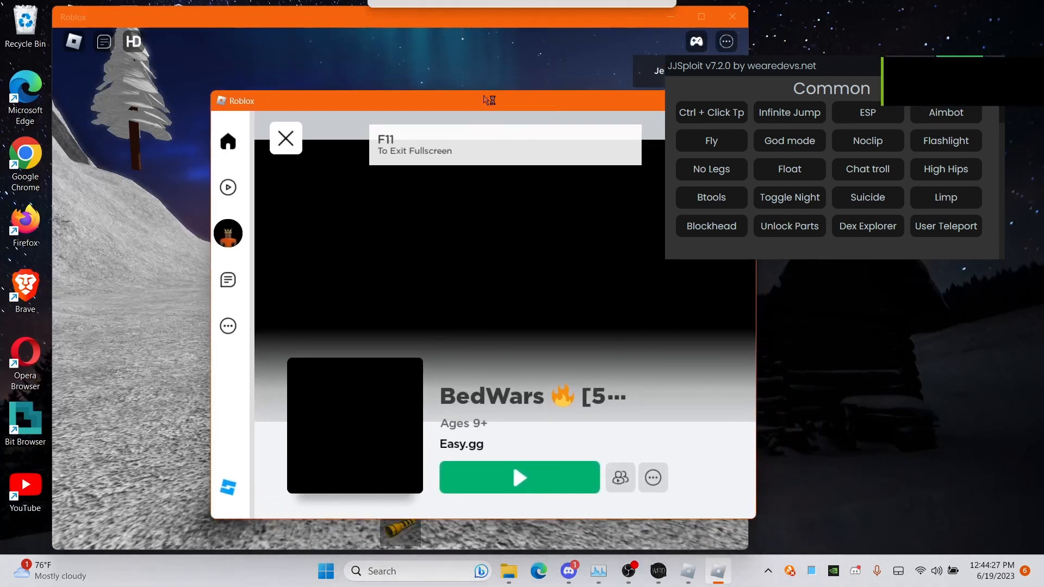
# Close the BedWars page and join the friend's A Clear Winter Night game
pyautogui.click(286, 137)
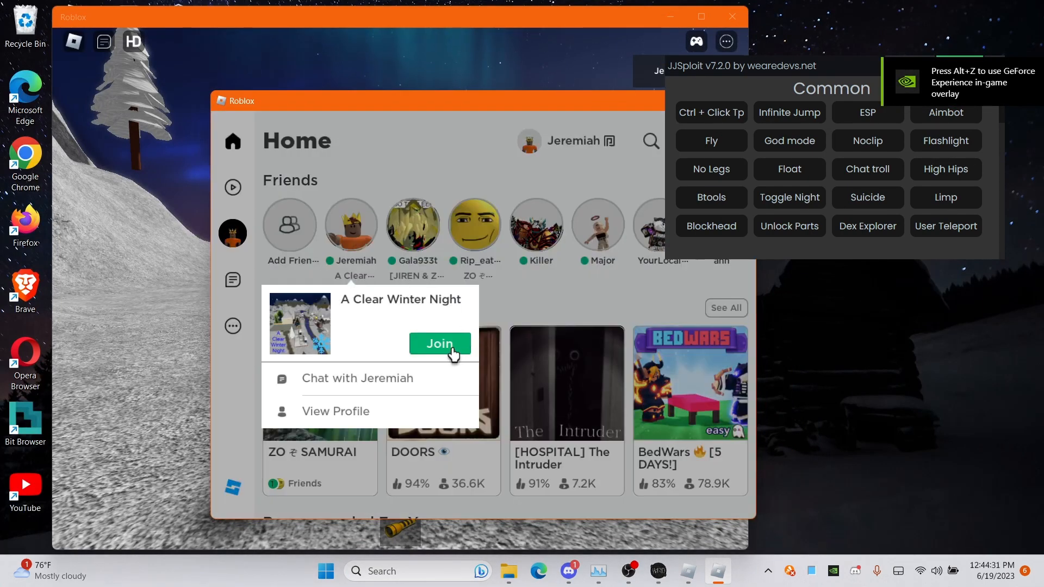
pyautogui.click(439, 344)
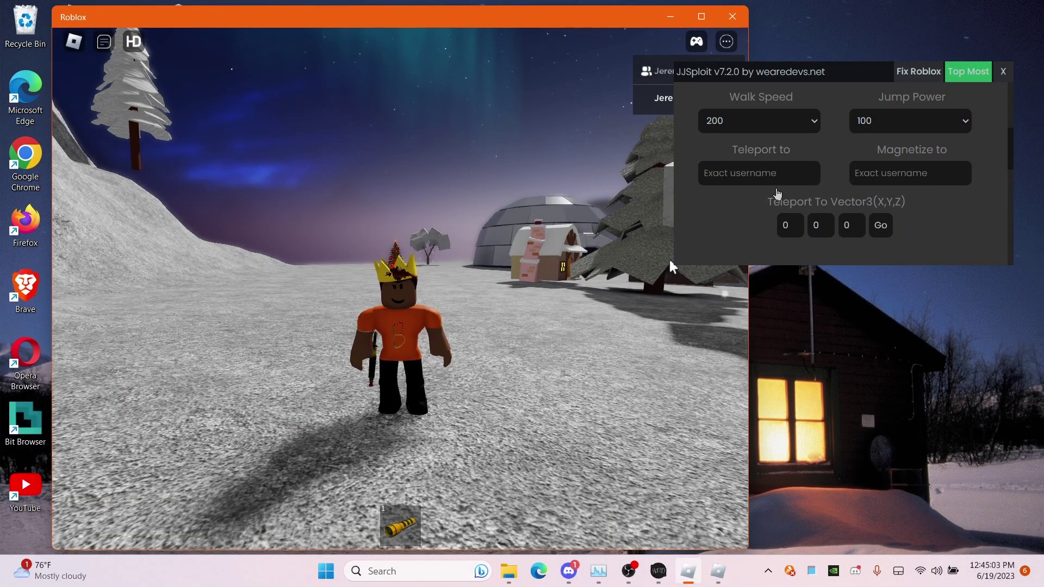
# Teleport to the player by entering 'Batbo' in the Teleport to field
pyautogui.write('Batboy4K')
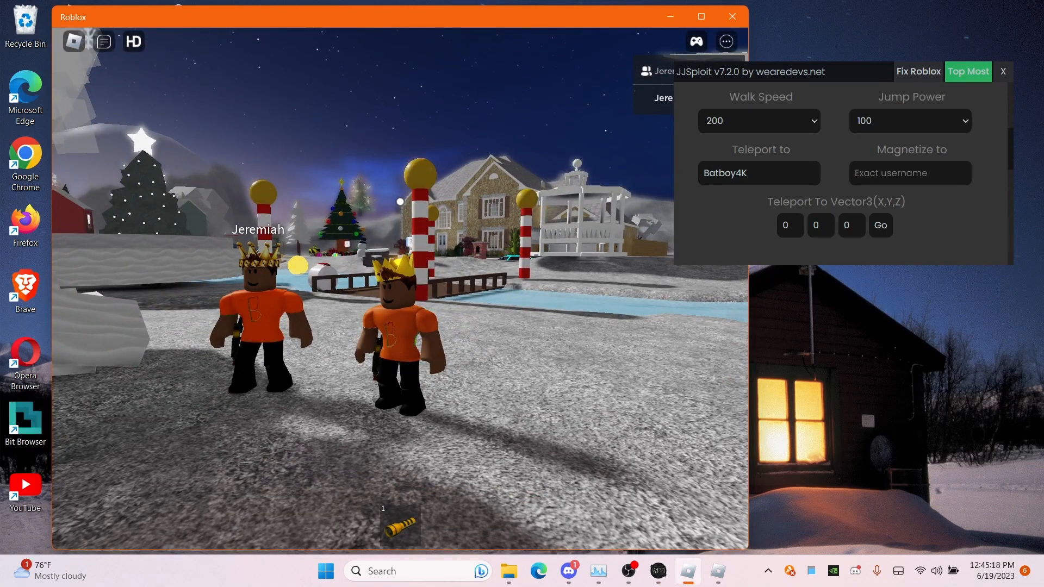
# Enable ESP boxes around other players in the ESP Toggles section
pyautogui.scroll(-3)
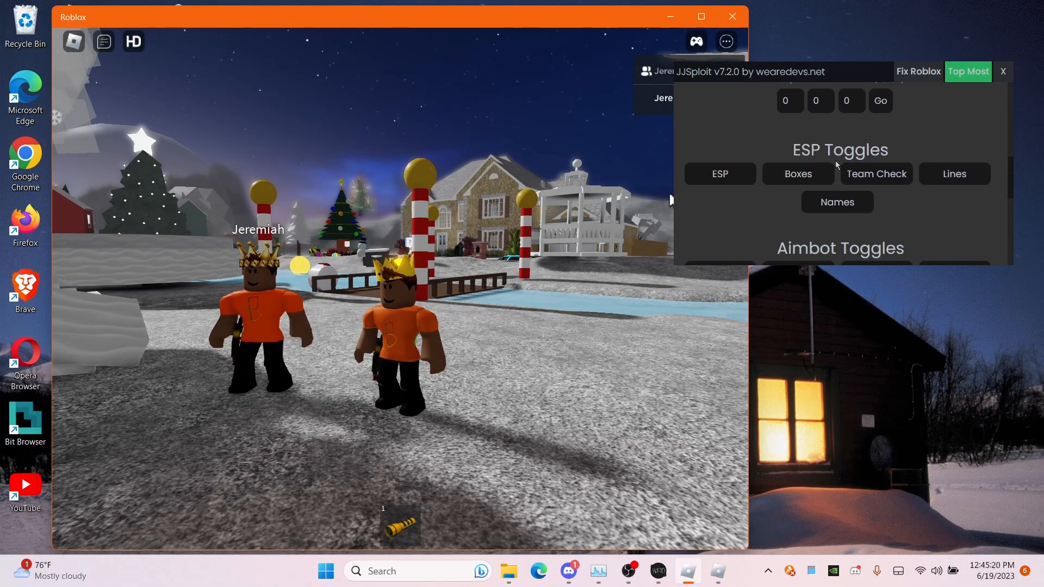
pyautogui.moveTo(762, 145)
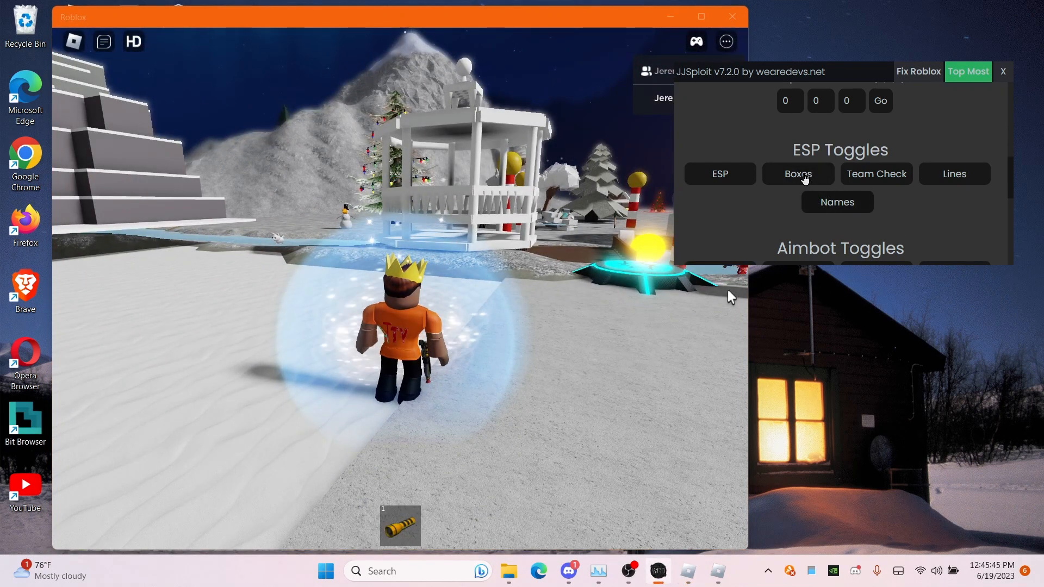
pyautogui.click(837, 202)
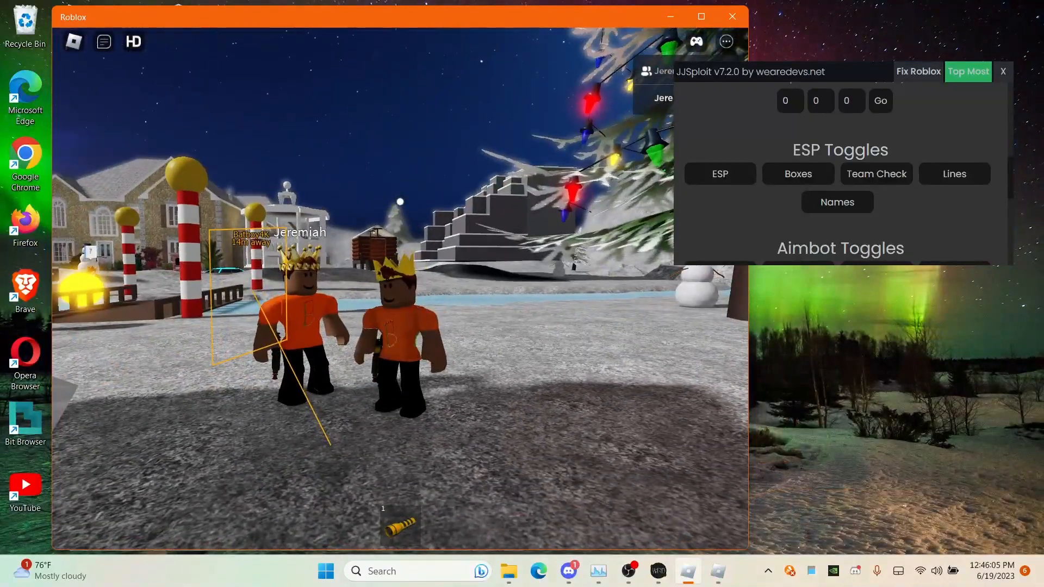
pyautogui.scroll(-3)
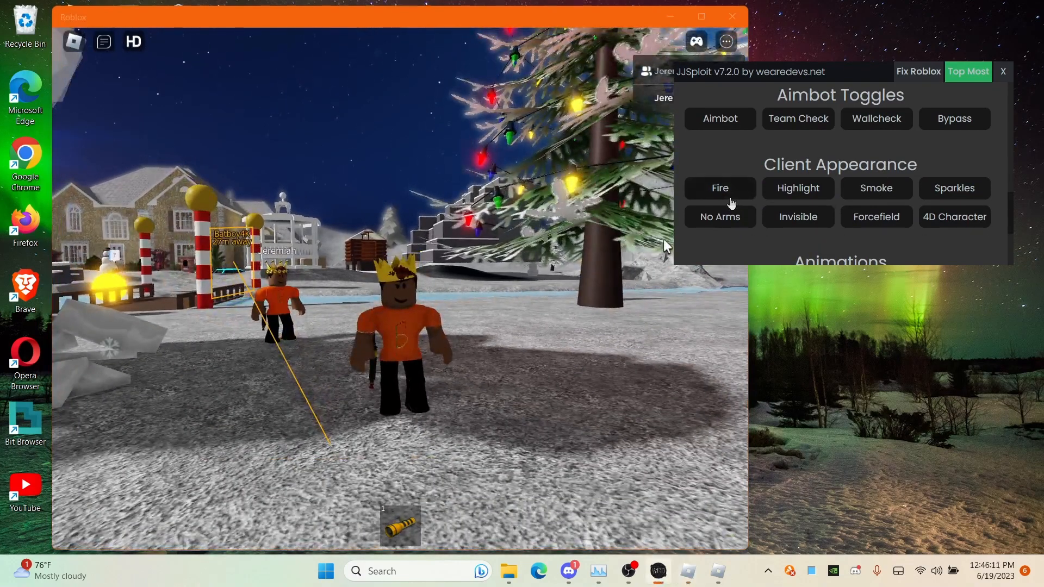
# Turn on the Fire and Highlight appearance effects for the character
pyautogui.click(720, 188)
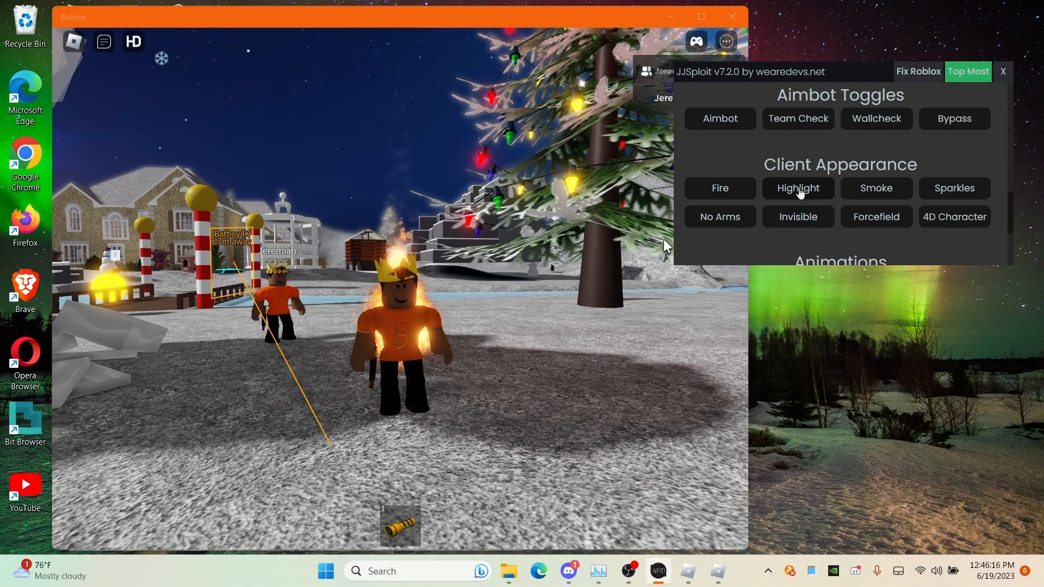
pyautogui.click(798, 188)
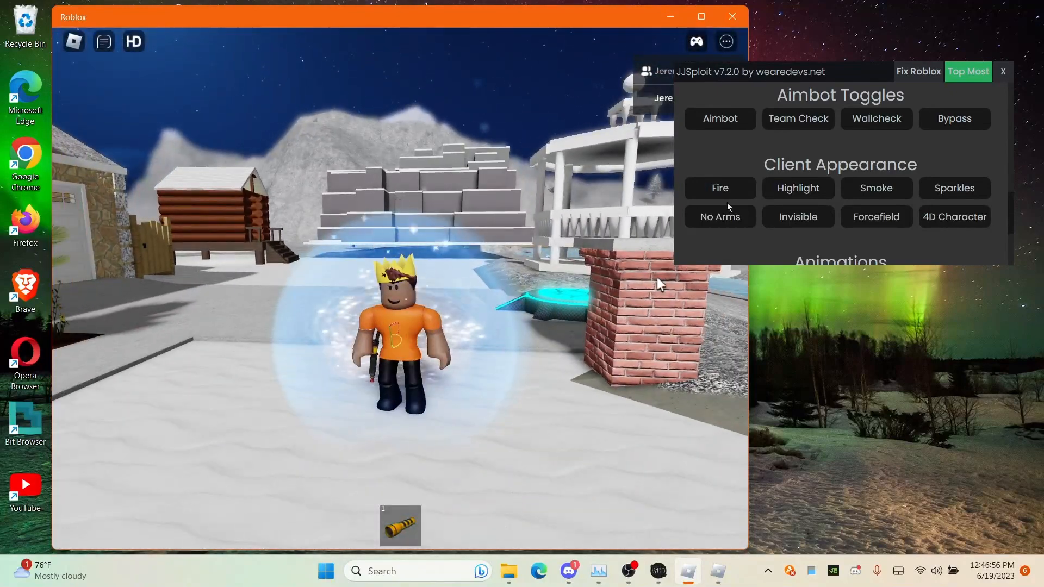
# Scroll JJSploit down past Client Appearance to the animation options
pyautogui.scroll(-3)
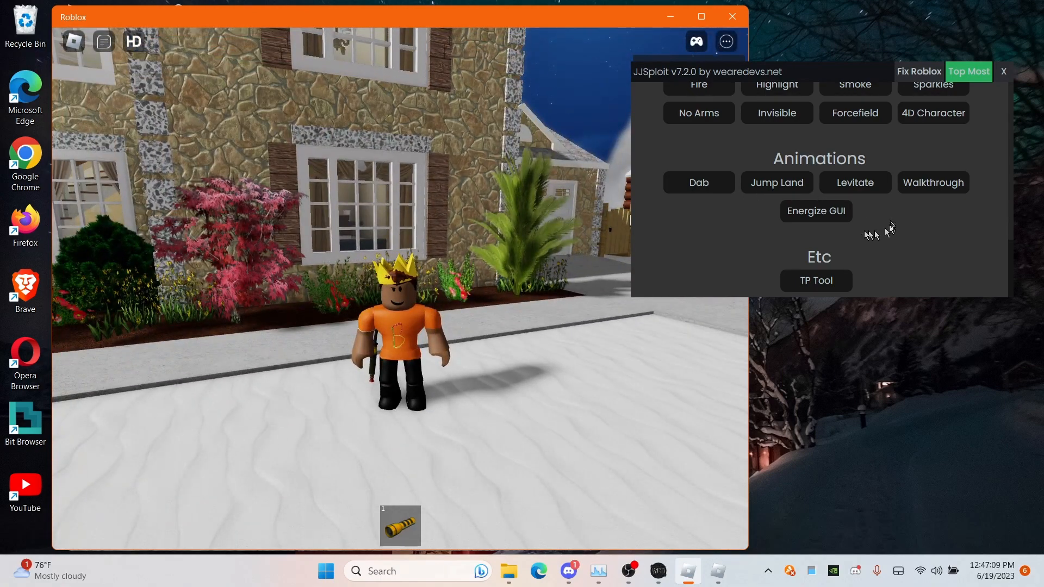
pyautogui.moveTo(472, 374)
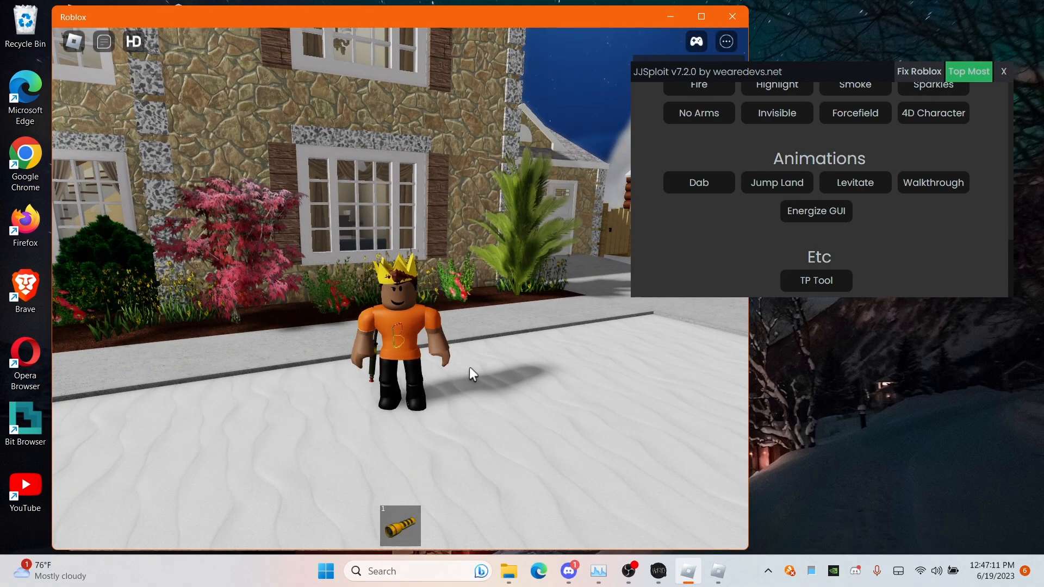
pyautogui.moveTo(813, 215)
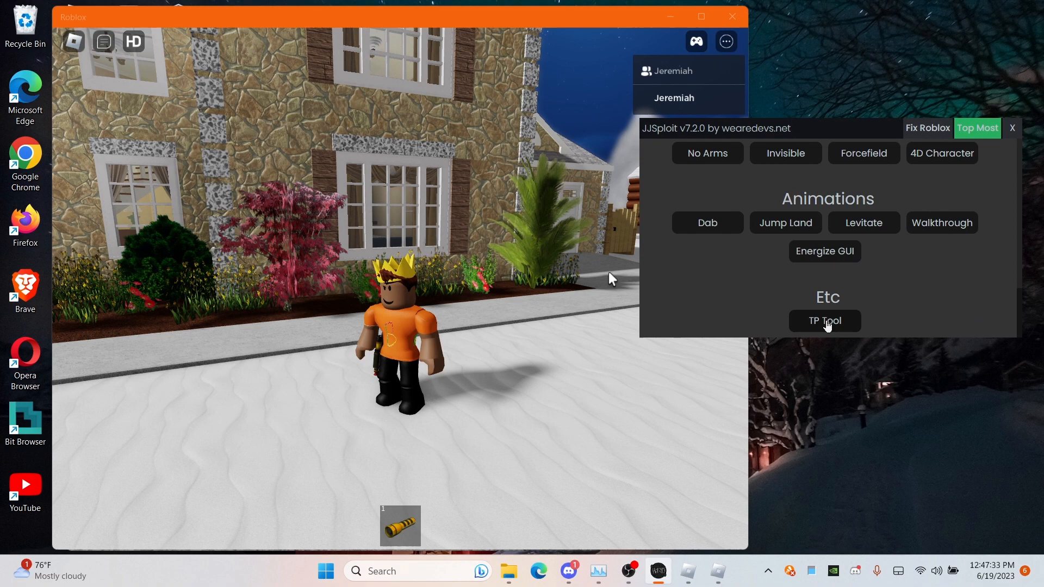
# Give the character a TP Tool from the Etc section
pyautogui.click(825, 320)
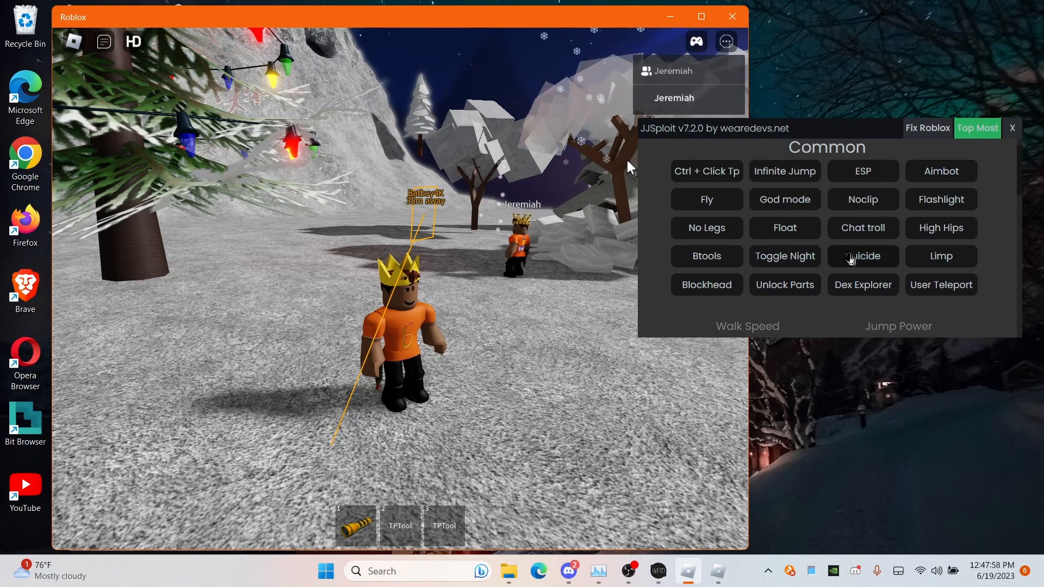
# Run Suicide and another Common cheat in JJSploit
pyautogui.click(863, 256)
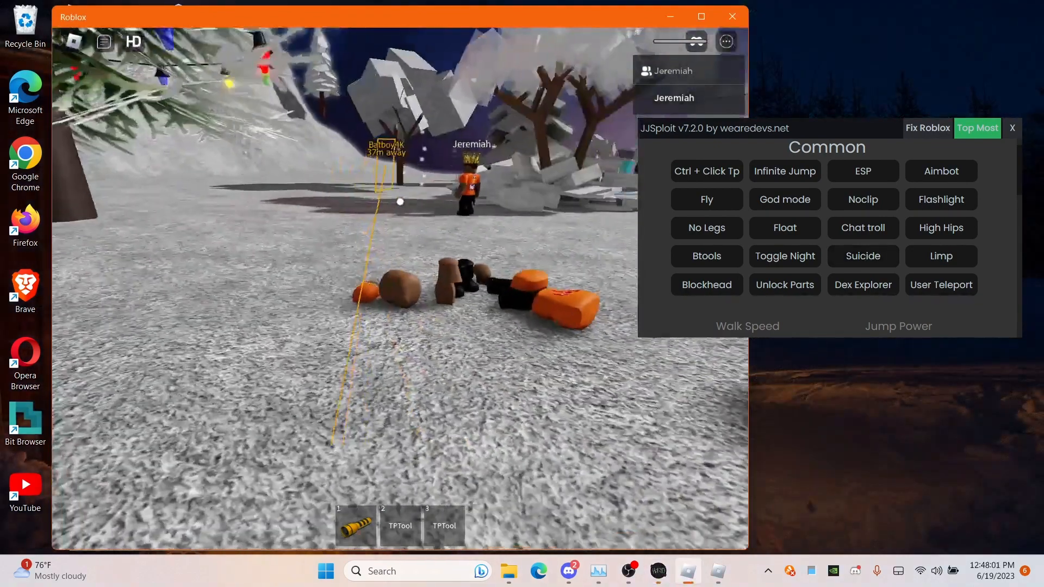
pyautogui.click(785, 256)
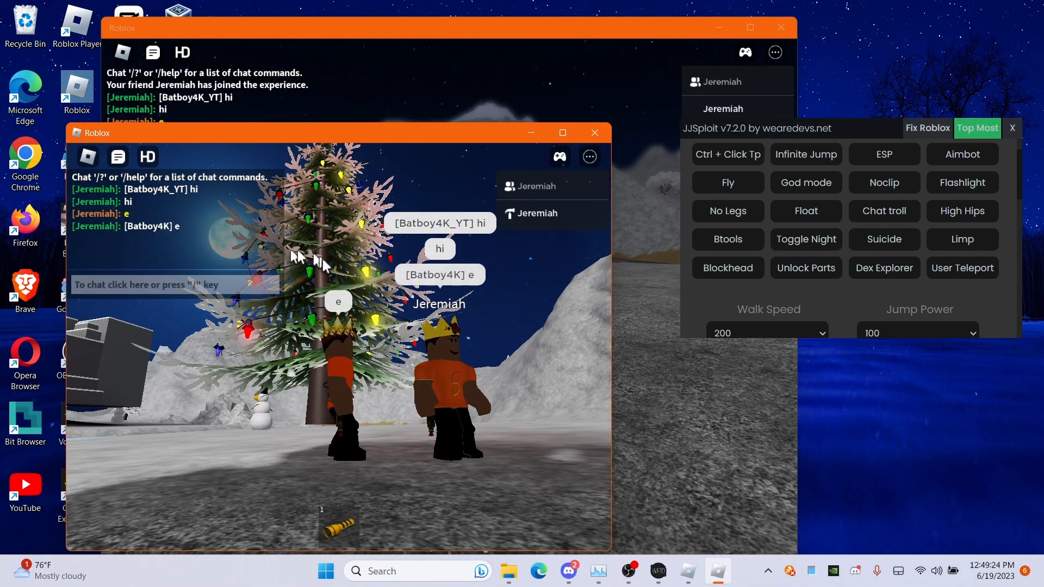
pyautogui.moveTo(344, 364)
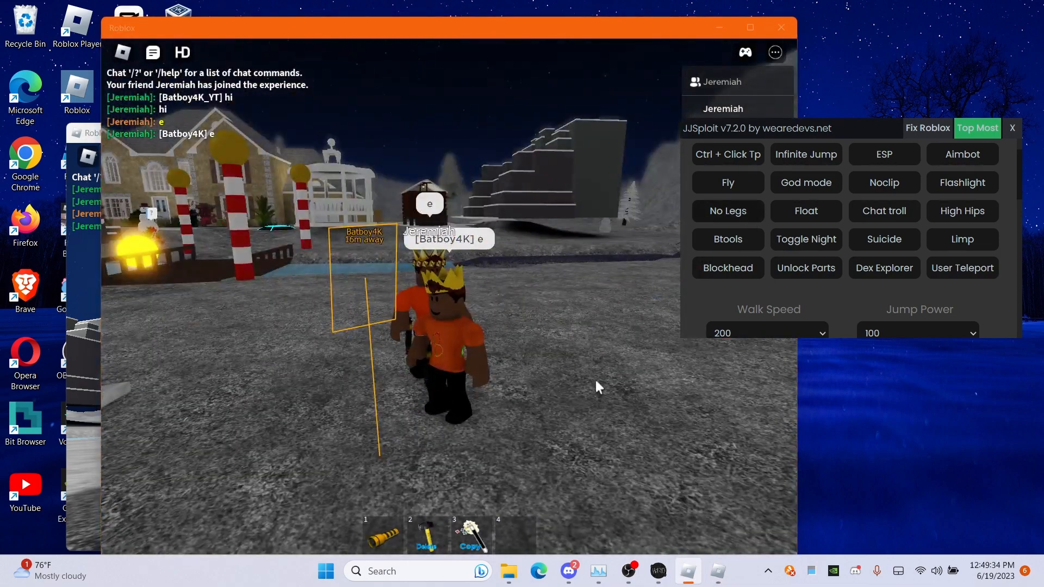
pyautogui.moveTo(814, 157)
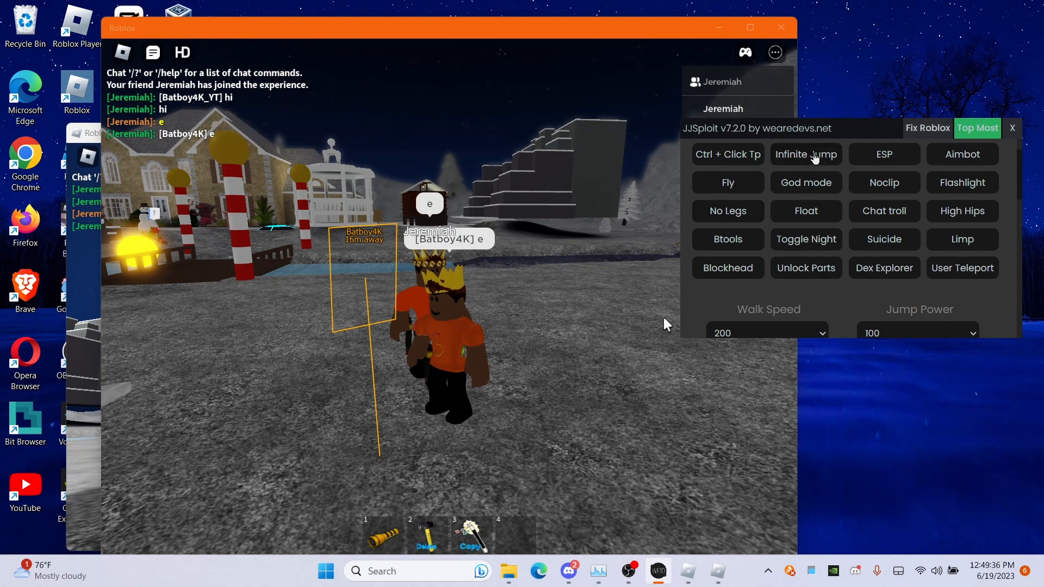
# Activate Btools in JJSploit to give the character Delete and Copy building tools
pyautogui.click(806, 154)
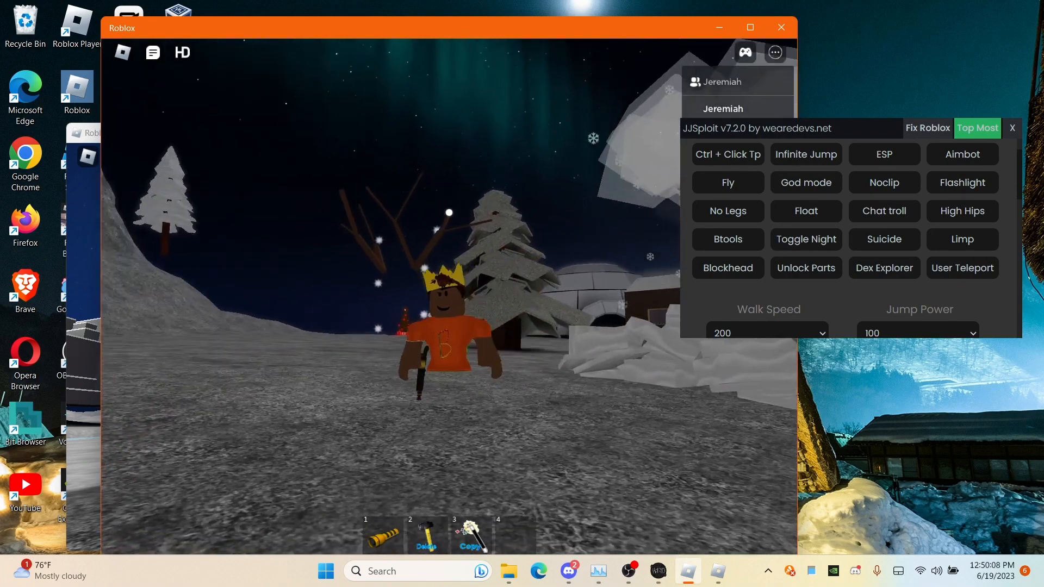
# Send the '/e point' emote and the chat message 'I'll see you next time!'
pyautogui.click(885, 154)
pyautogui.write('/e p')
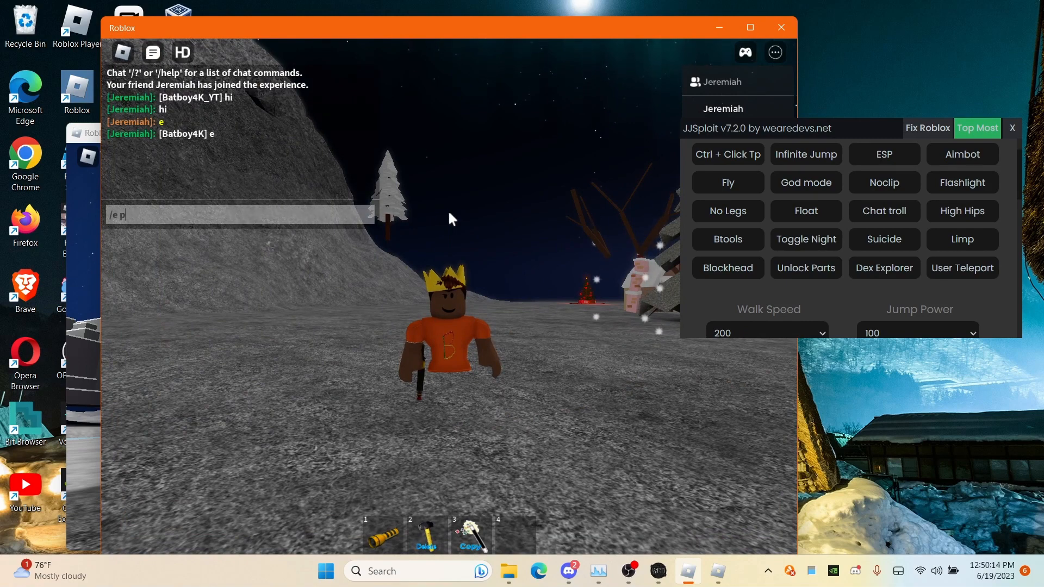
pyautogui.write('oint')
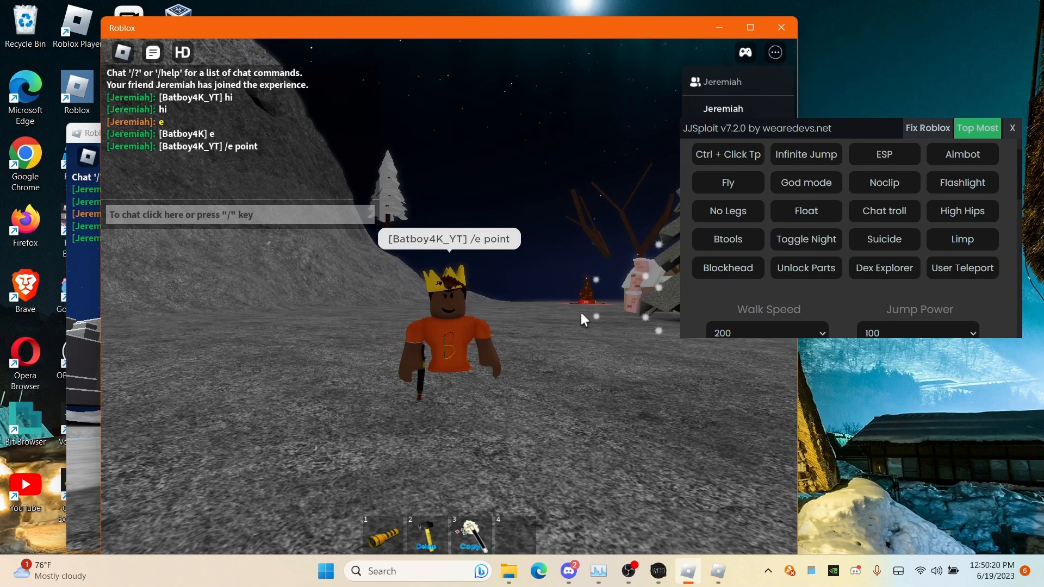
pyautogui.moveTo(457, 264)
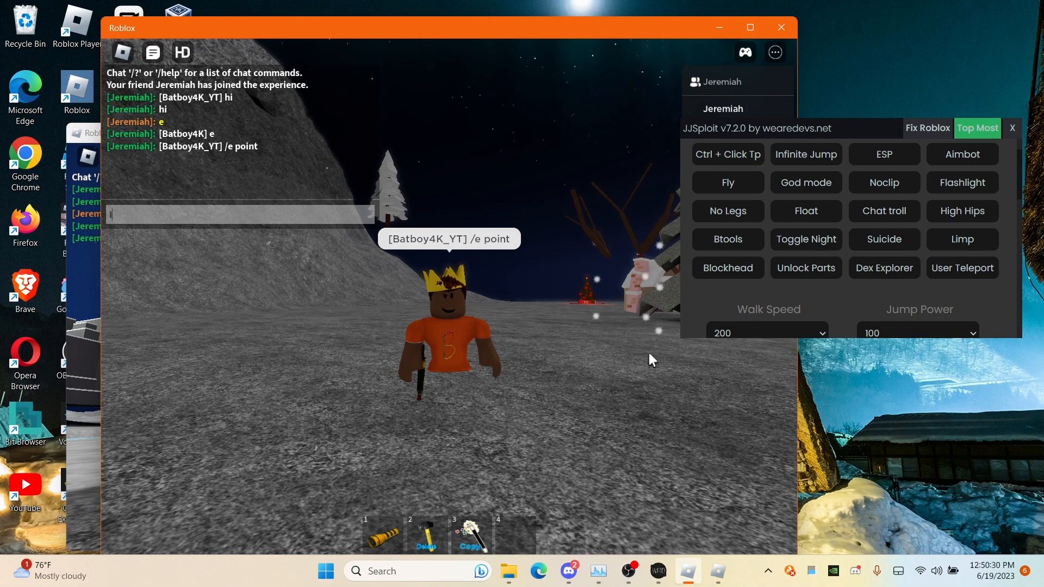
pyautogui.write("I'll you")
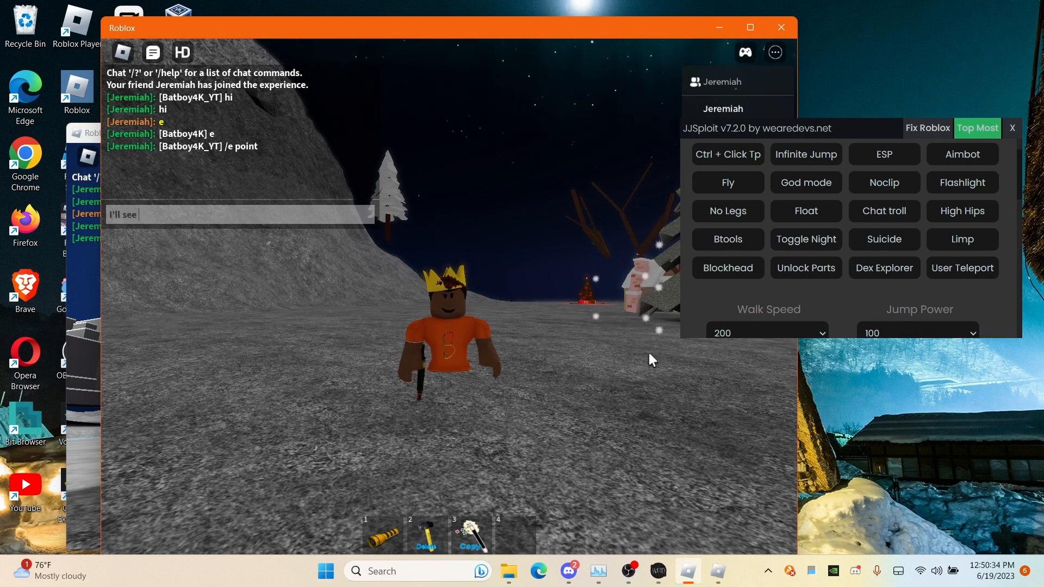
pyautogui.write('you next tim')
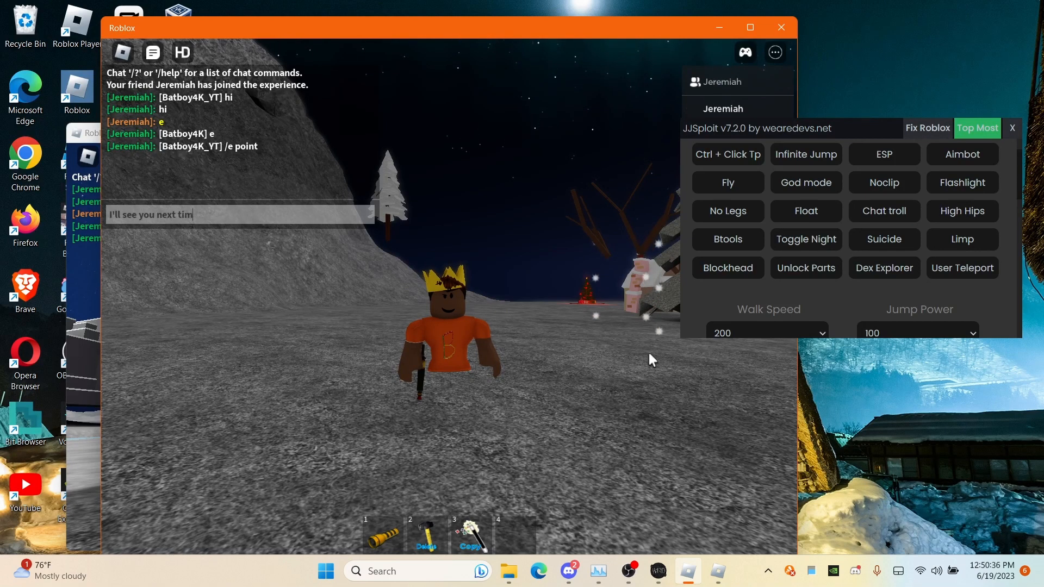
pyautogui.press('Enter')
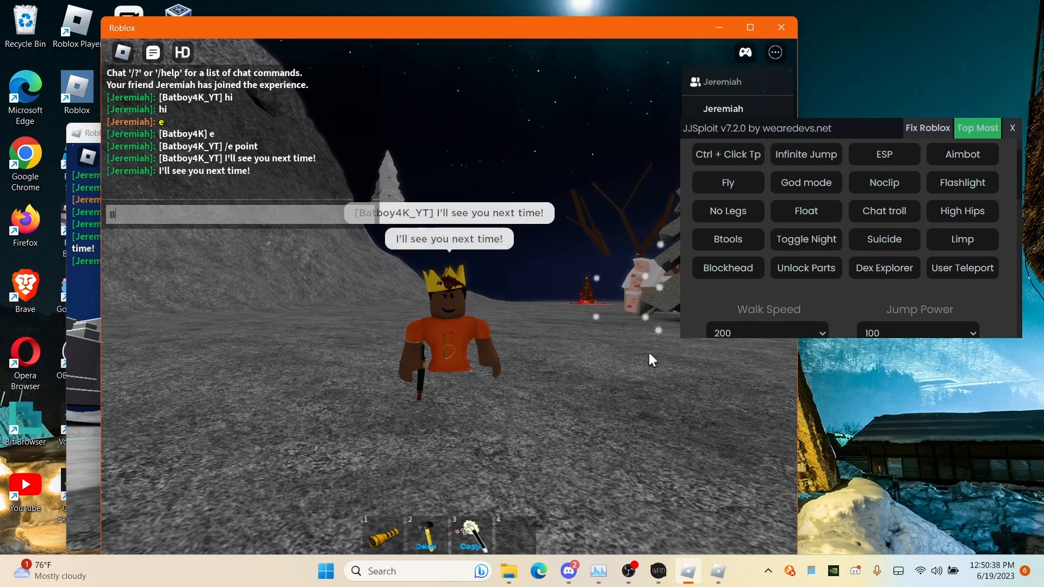